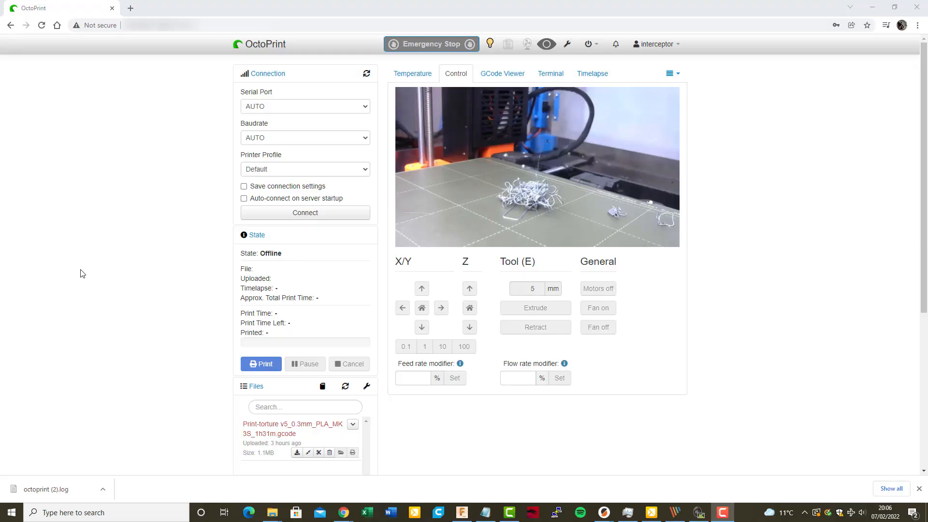
mouse_move(100, 221)
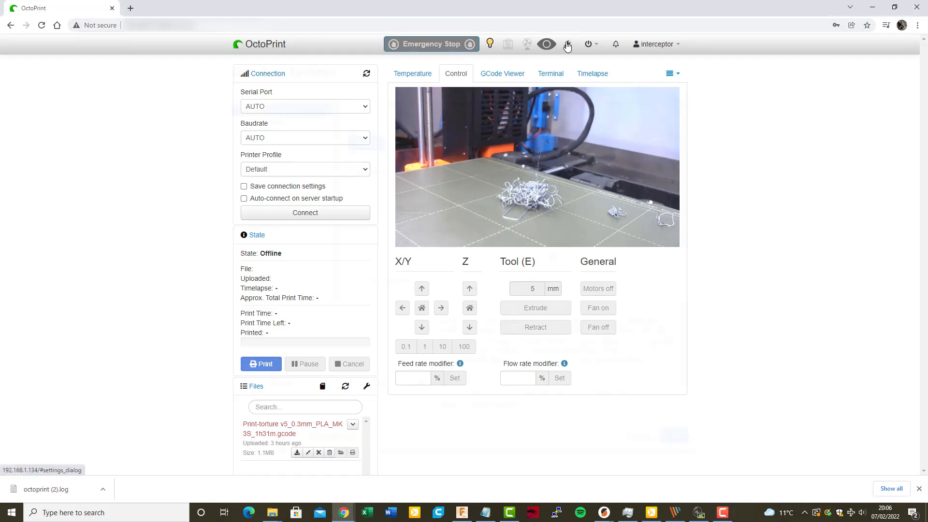
- Open OctoPrint Settings and go to the Plugin Manager's installed plugins list
click(567, 44)
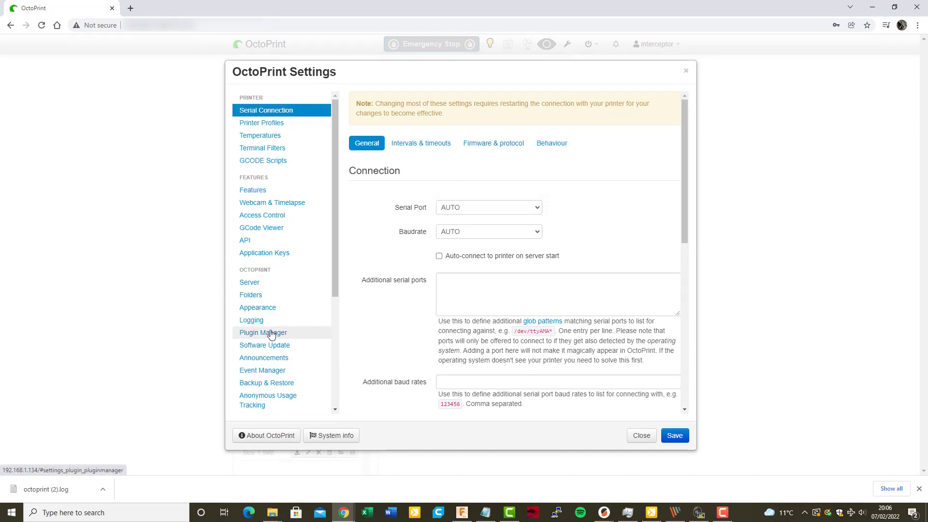
click(263, 332)
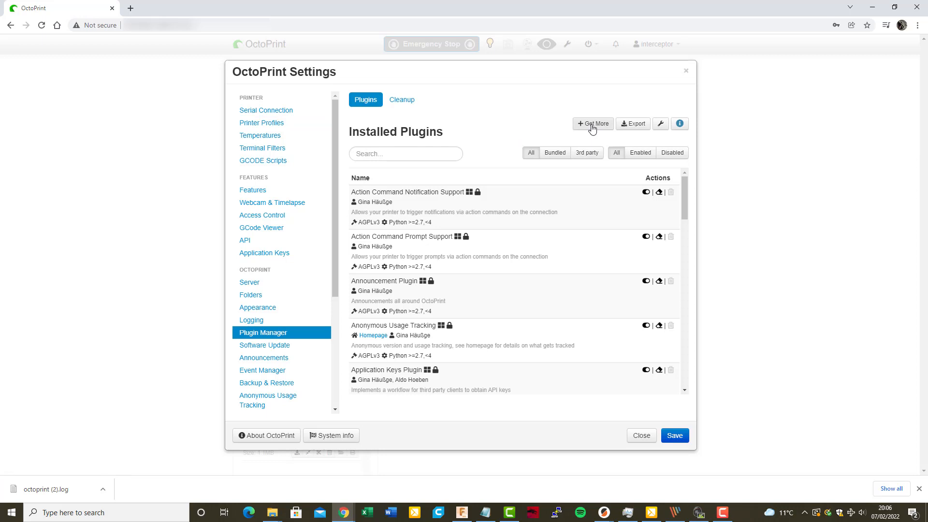
mouse_move(592, 124)
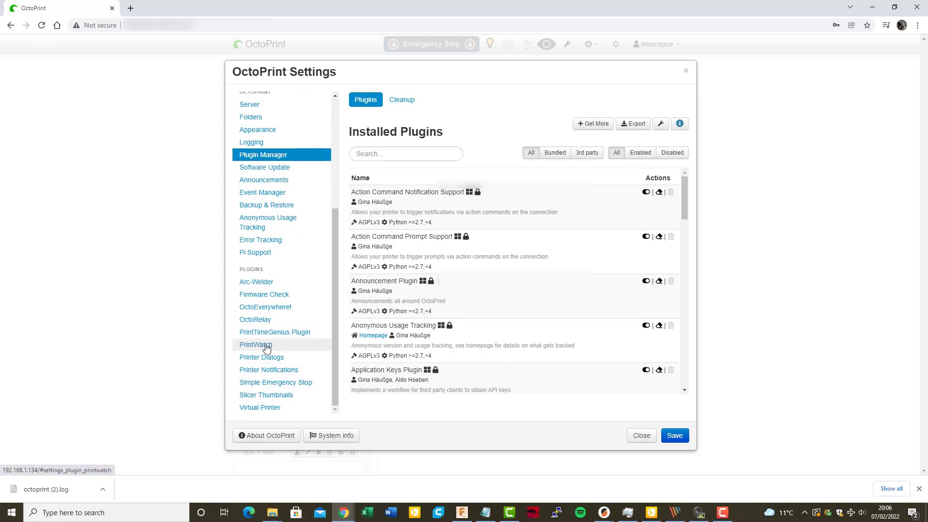
- Open the PrintWatch plugin page, with detection, email, pause and heater-off options enabled
click(255, 344)
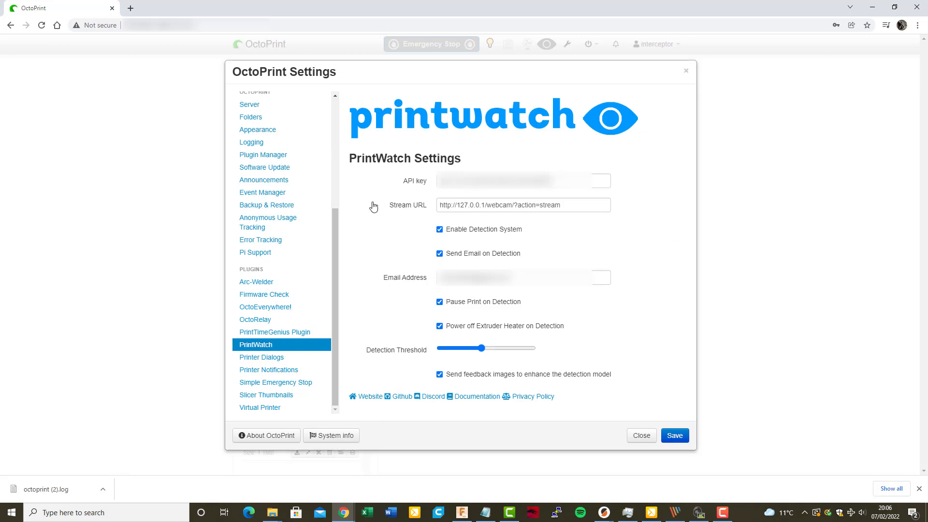
mouse_move(373, 184)
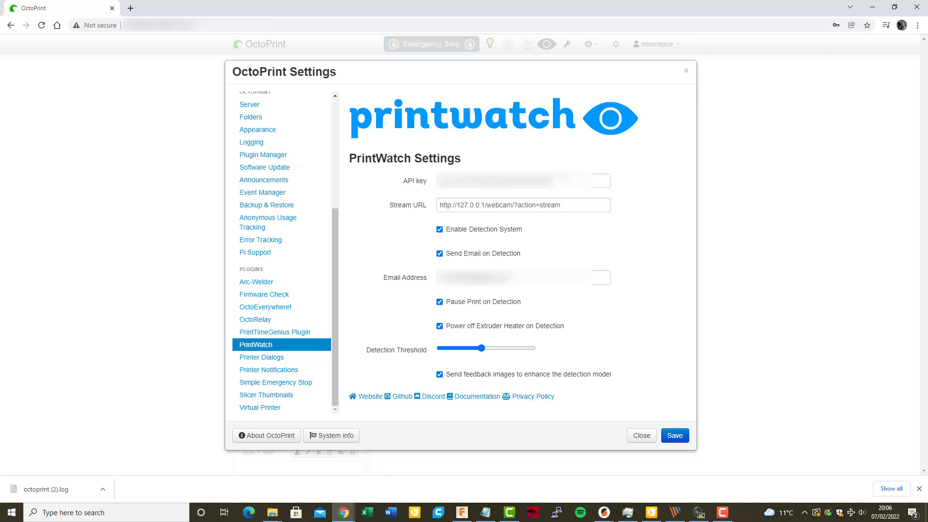
mouse_move(414, 224)
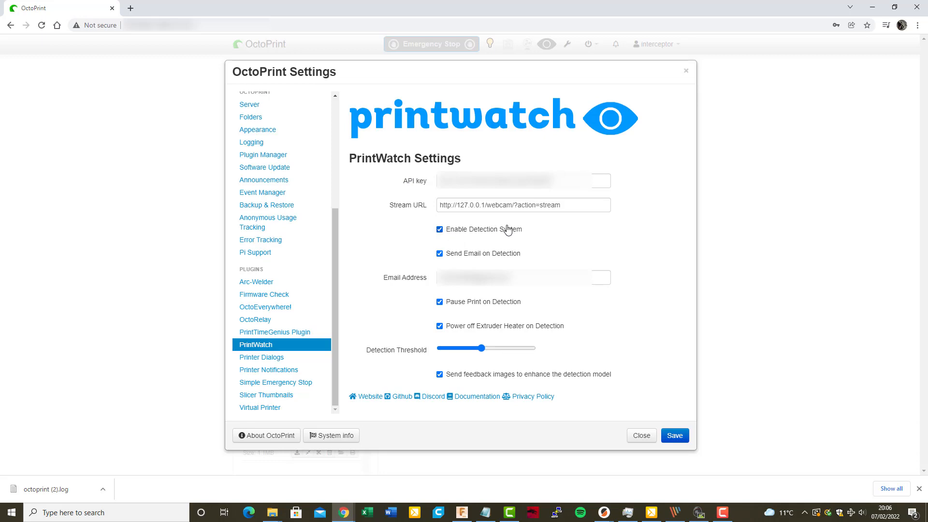
mouse_move(541, 233)
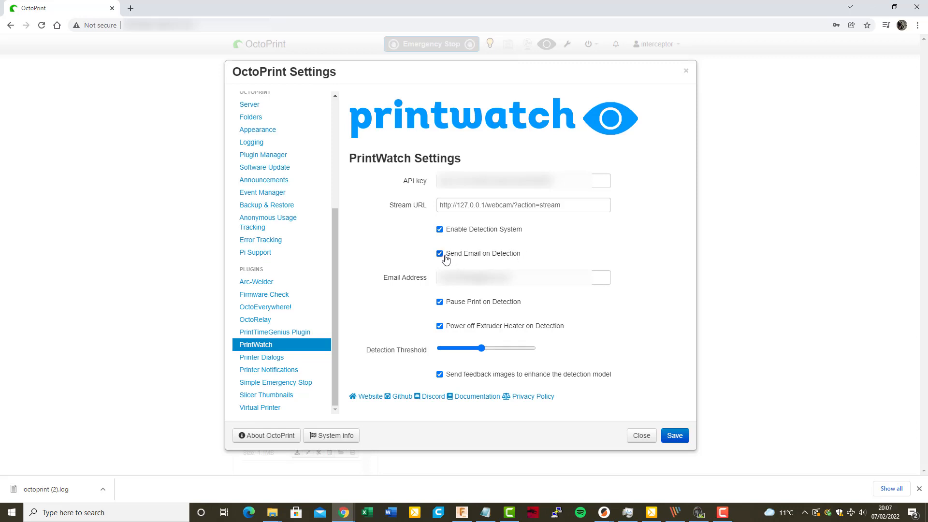
mouse_move(512, 260)
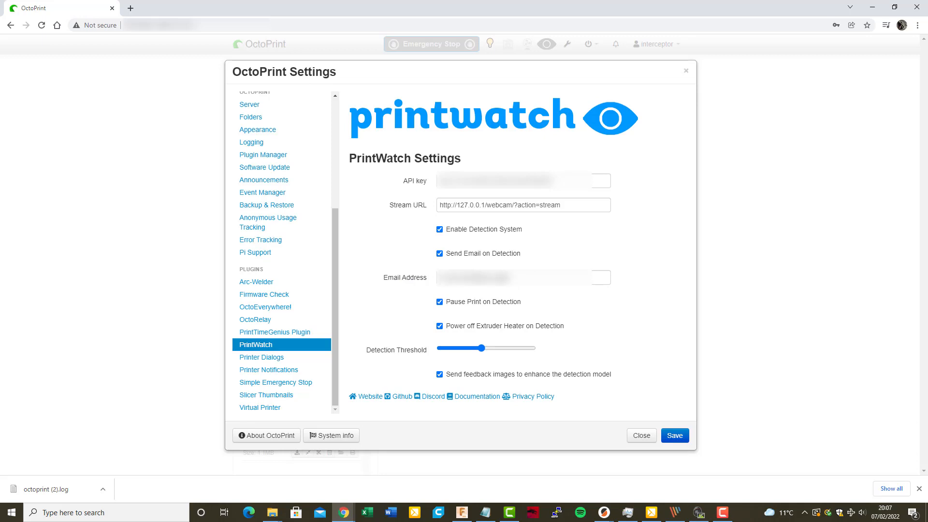
mouse_move(376, 301)
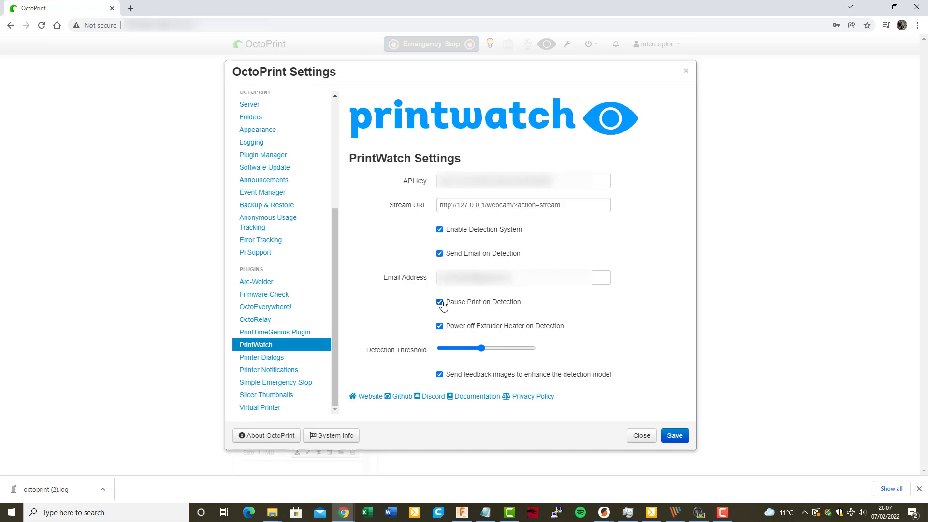
mouse_move(521, 305)
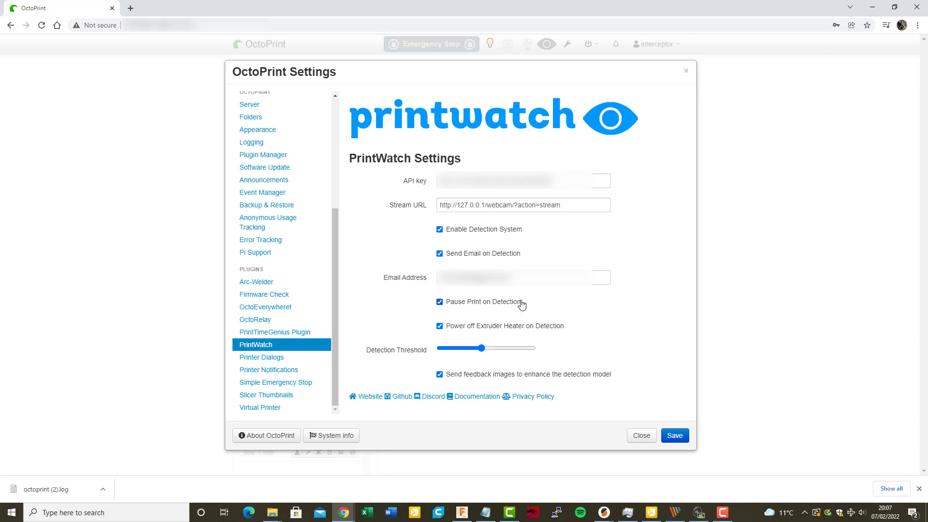
mouse_move(485, 309)
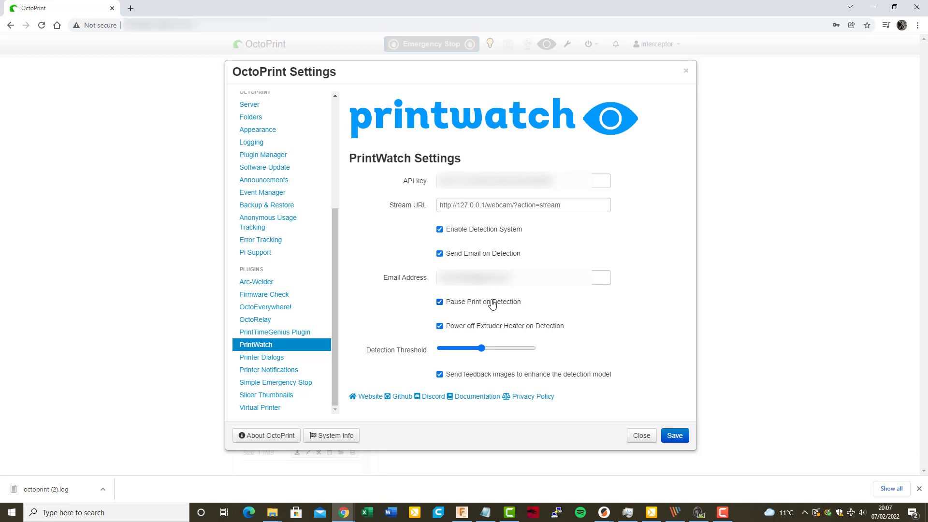
mouse_move(477, 305)
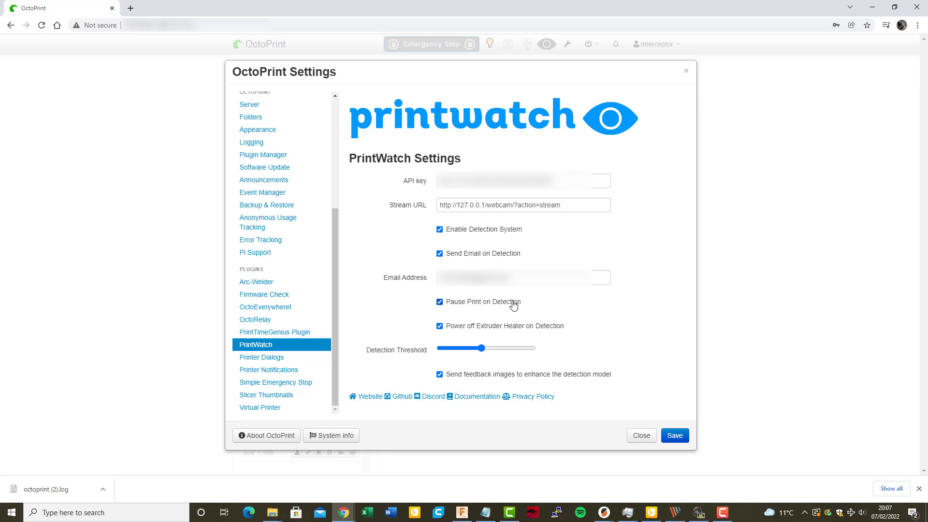
click(439, 301)
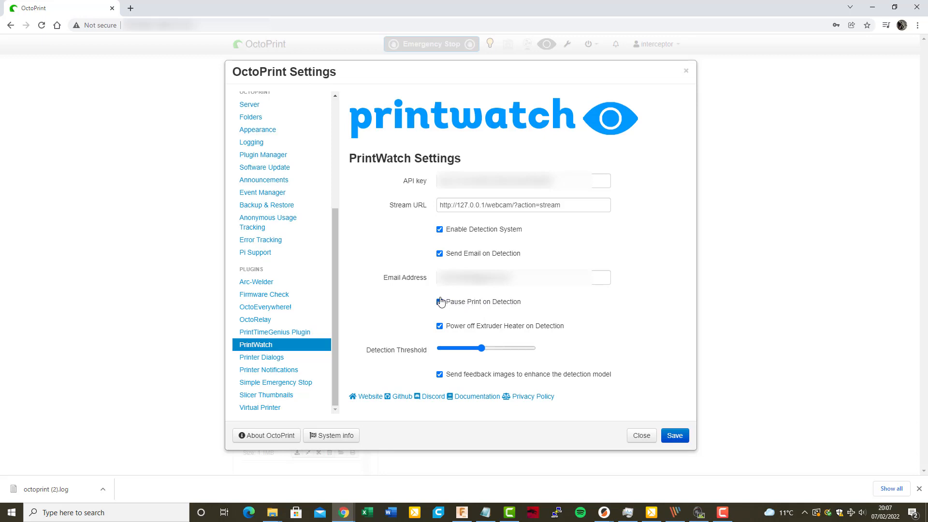
click(439, 302)
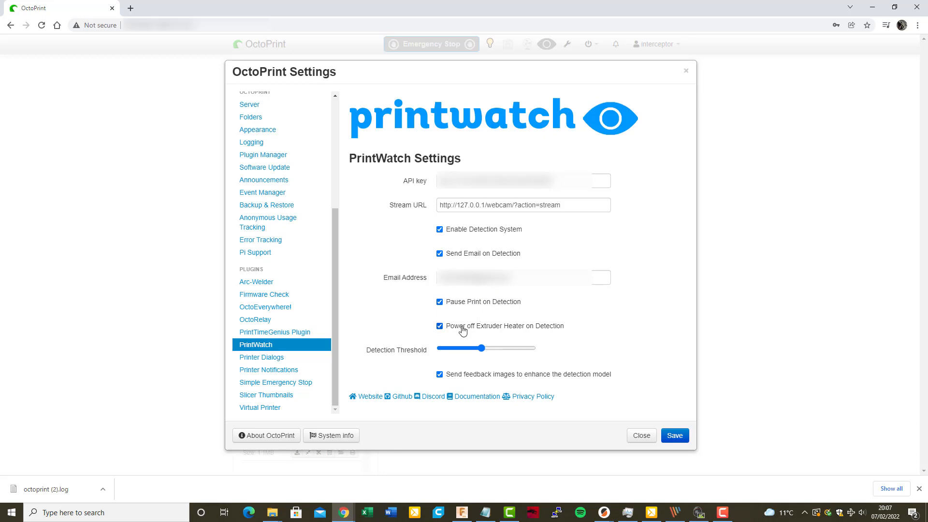
mouse_move(481, 333)
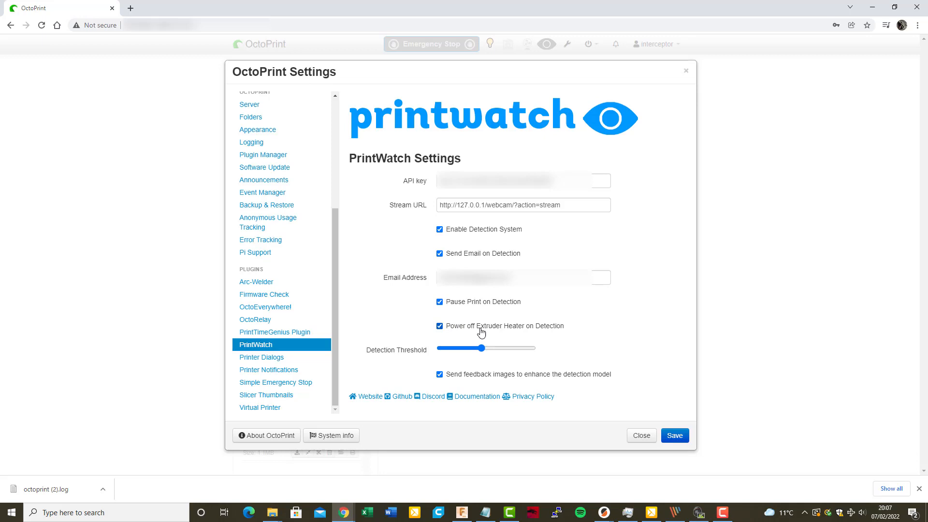
mouse_move(471, 329)
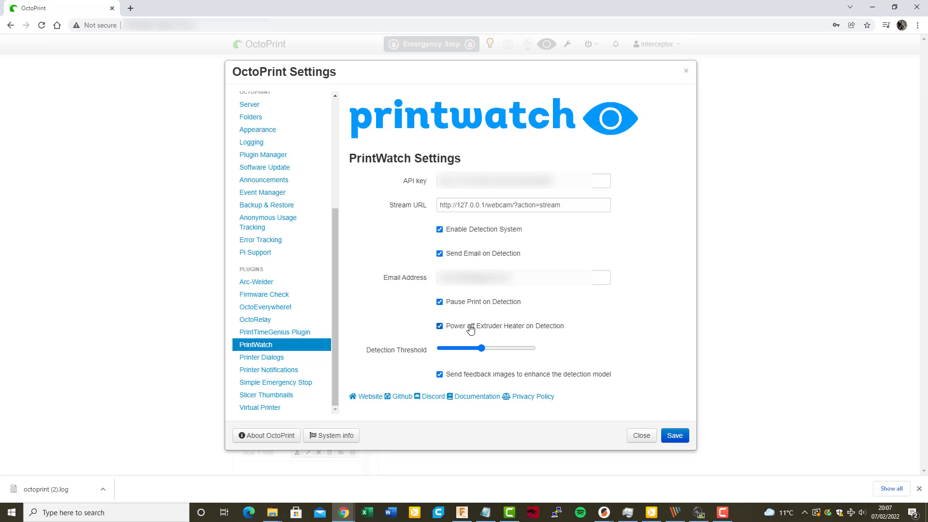
mouse_move(530, 328)
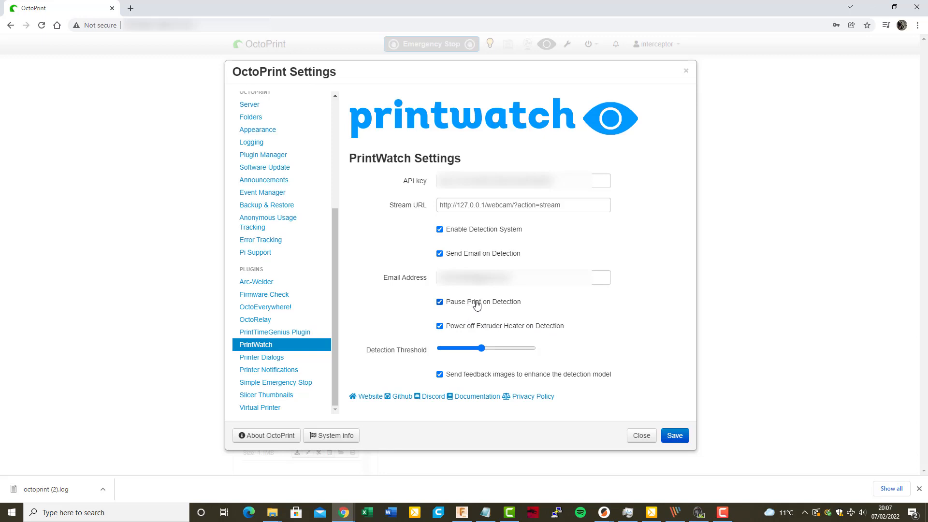
mouse_move(508, 305)
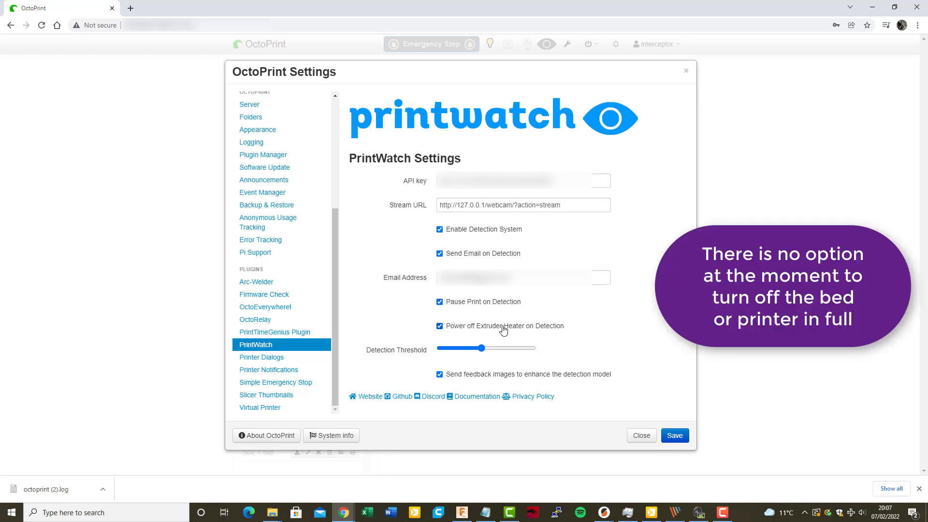
mouse_move(533, 330)
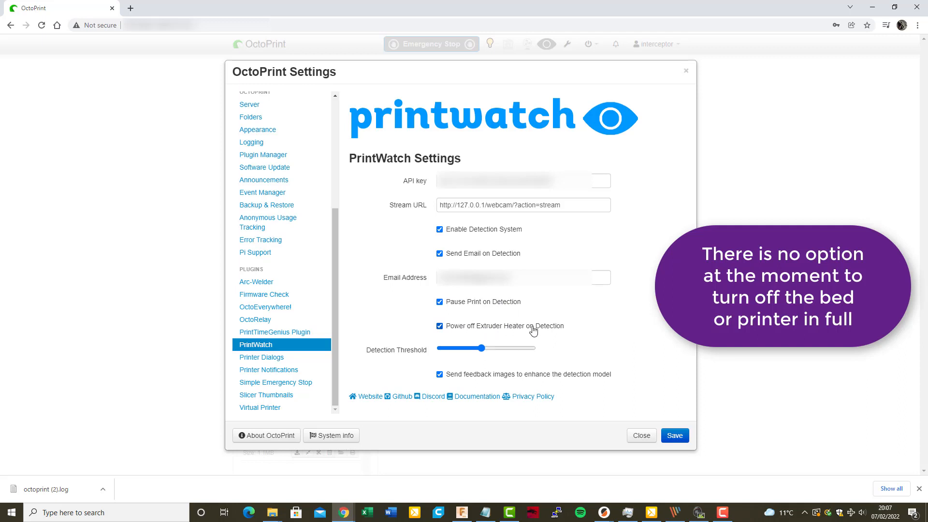
mouse_move(439, 301)
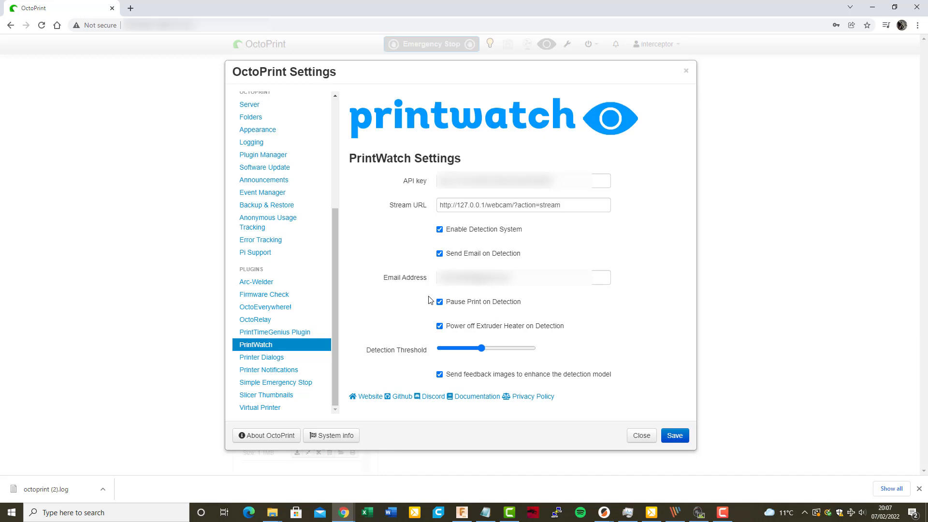
mouse_move(539, 316)
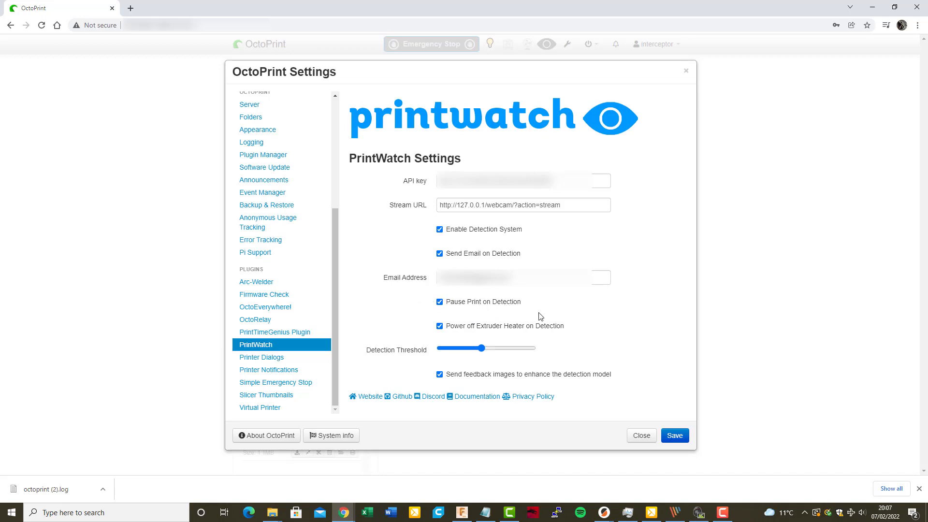
mouse_move(434, 313)
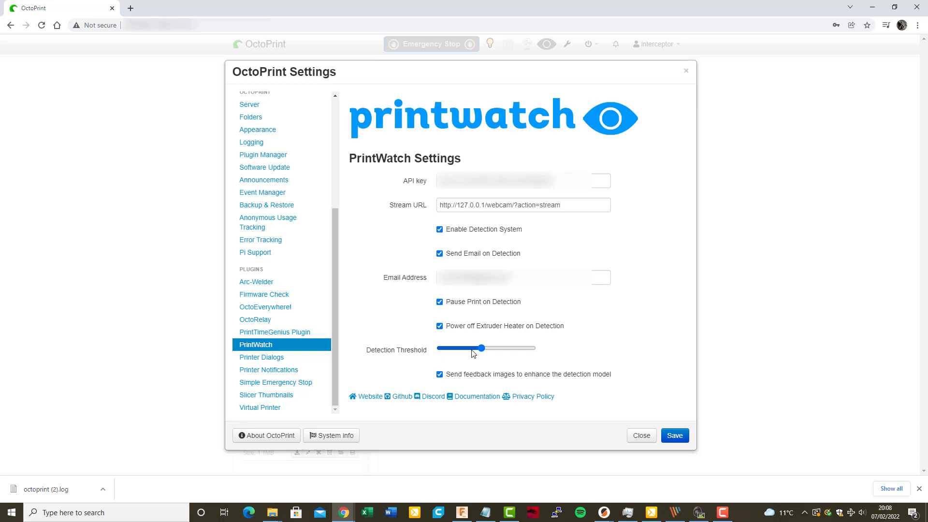
mouse_move(474, 355)
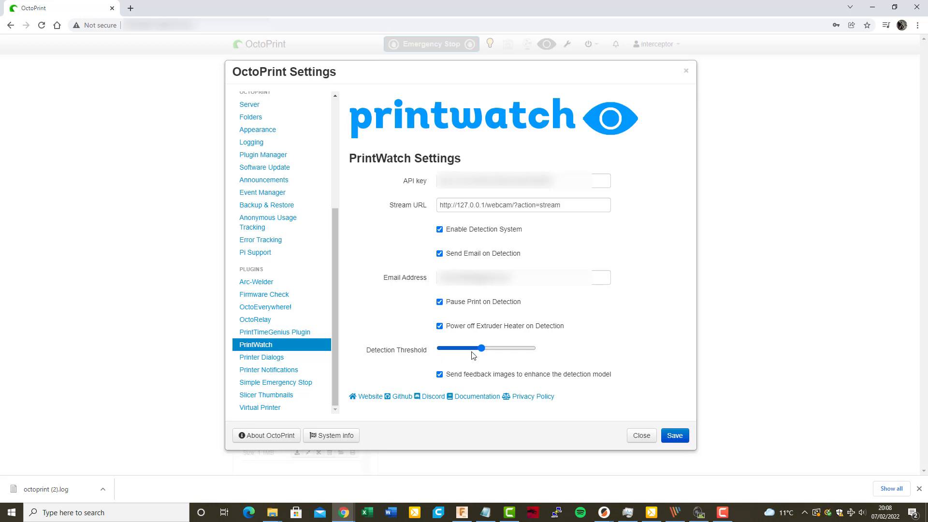
drag(473, 348, 480, 348)
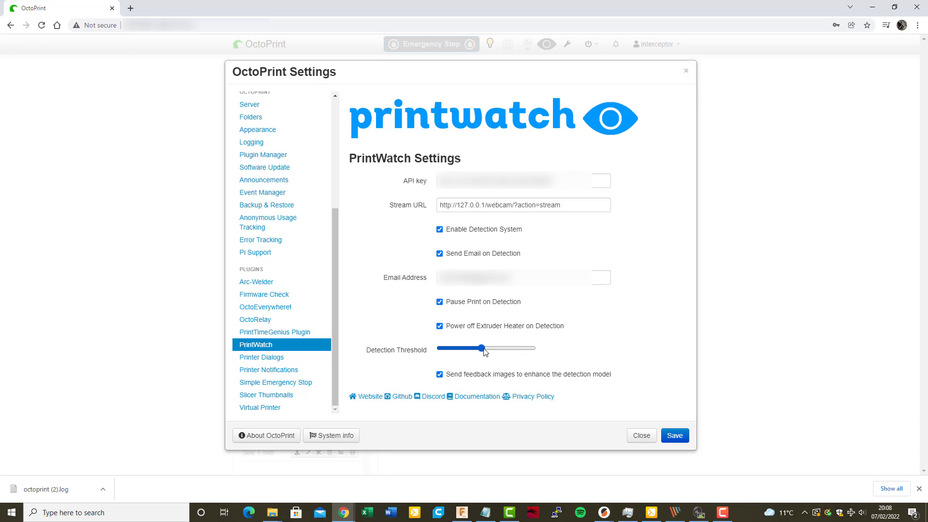
drag(480, 348, 488, 348)
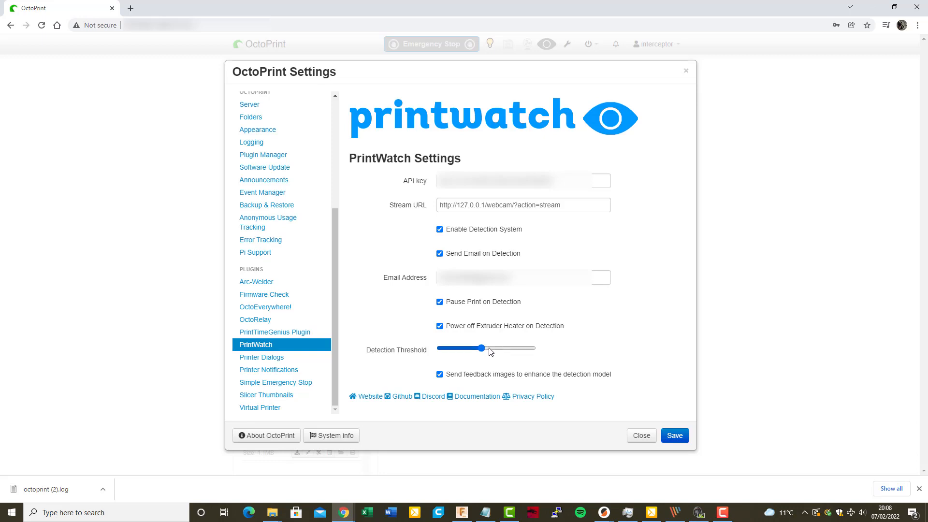
drag(479, 348, 483, 348)
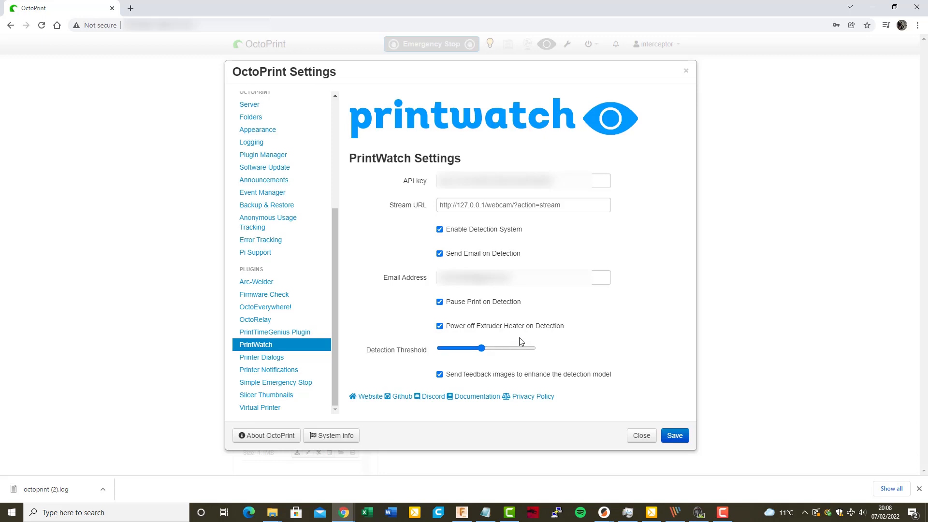
mouse_move(532, 335)
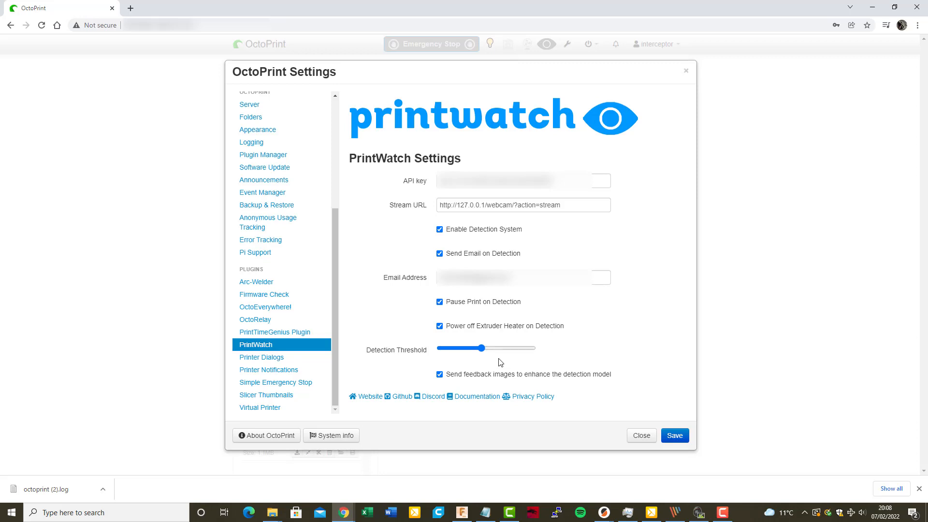
click(641, 435)
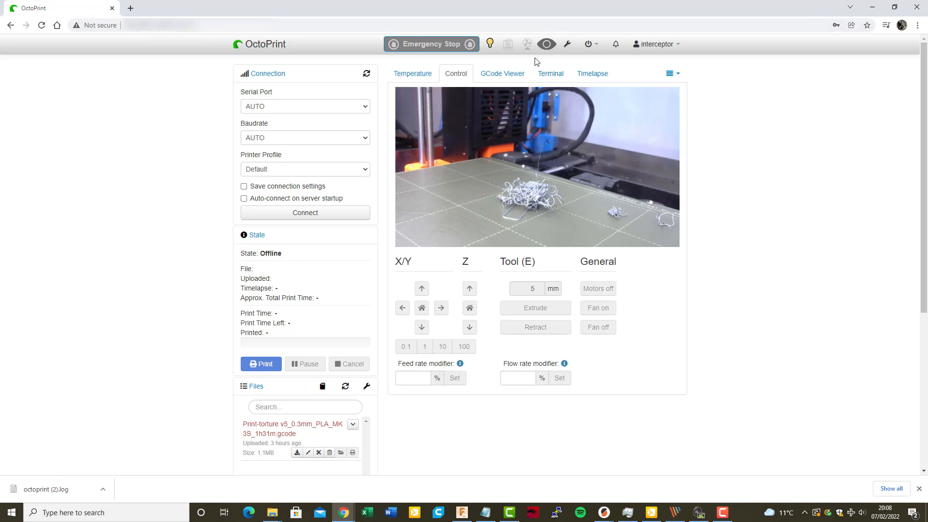
mouse_move(561, 53)
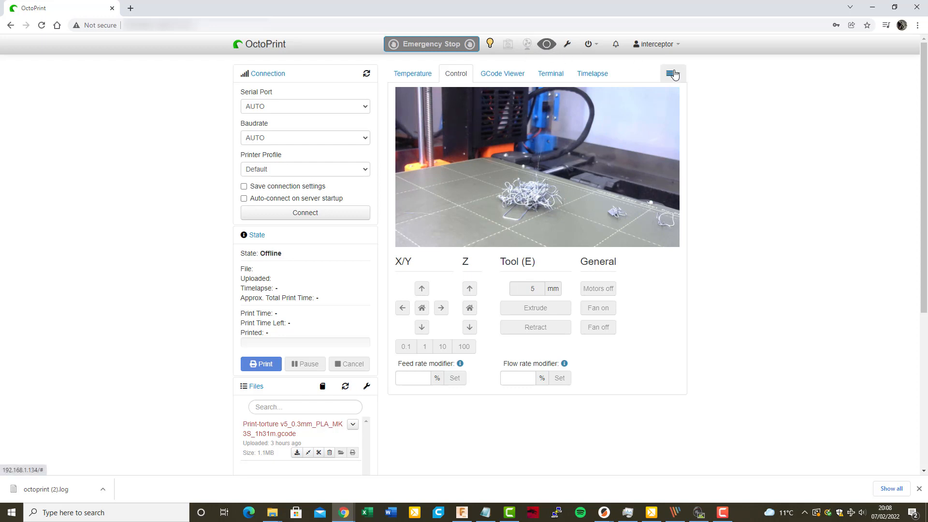
- Open the tab-bar overflow dropdown listing Arc-Welder and PrintWatch
click(672, 73)
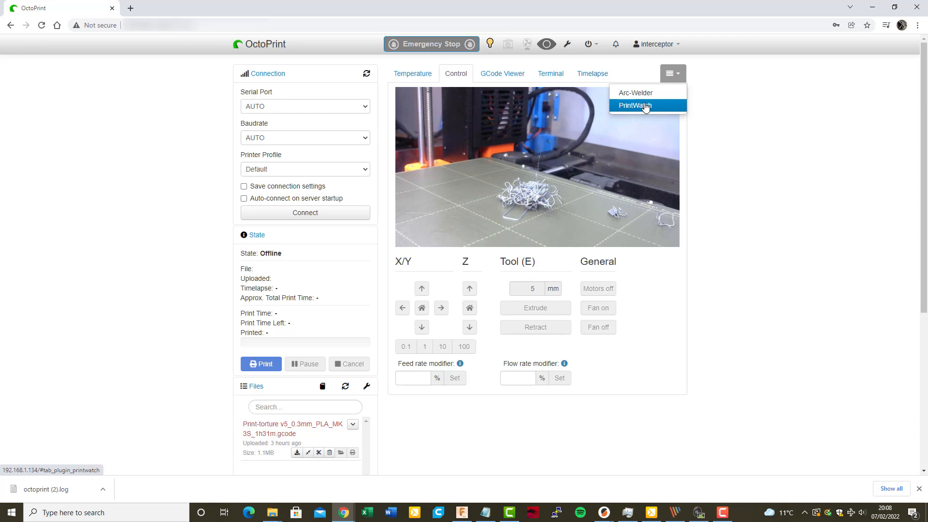
- Open the PrintWatch tab, whose preview notes streaming starts five minutes into a print
click(633, 105)
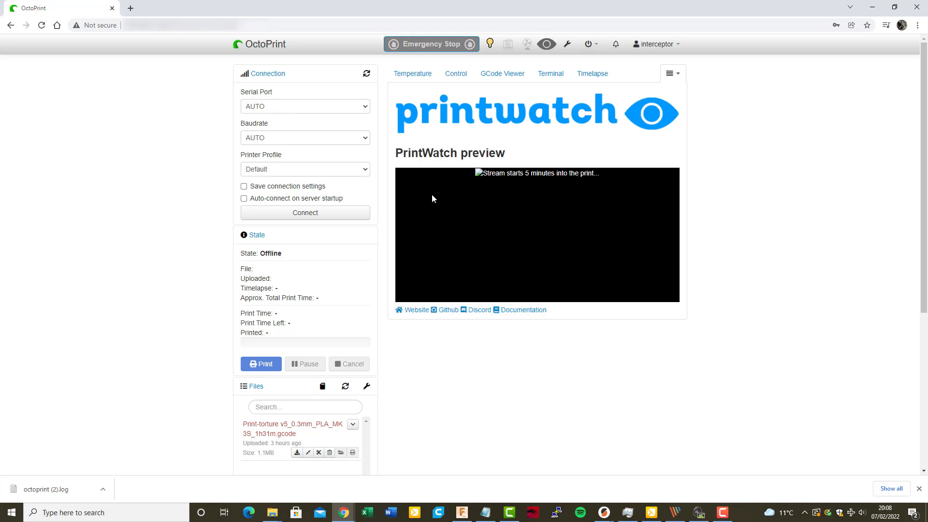
mouse_move(506, 253)
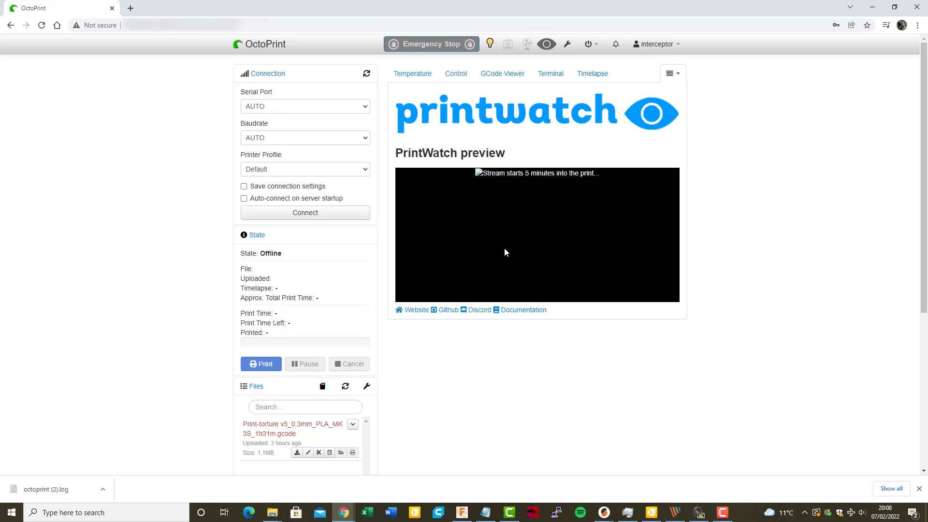
mouse_move(542, 277)
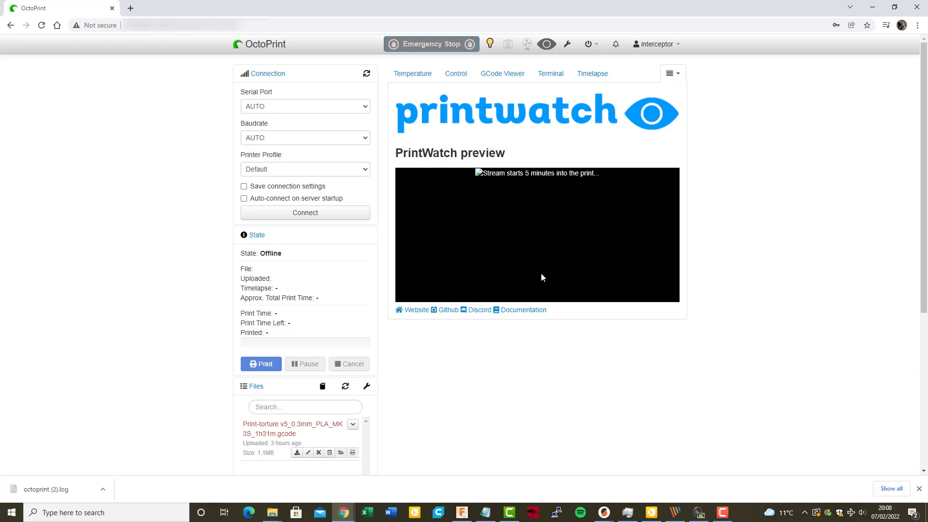
mouse_move(604, 187)
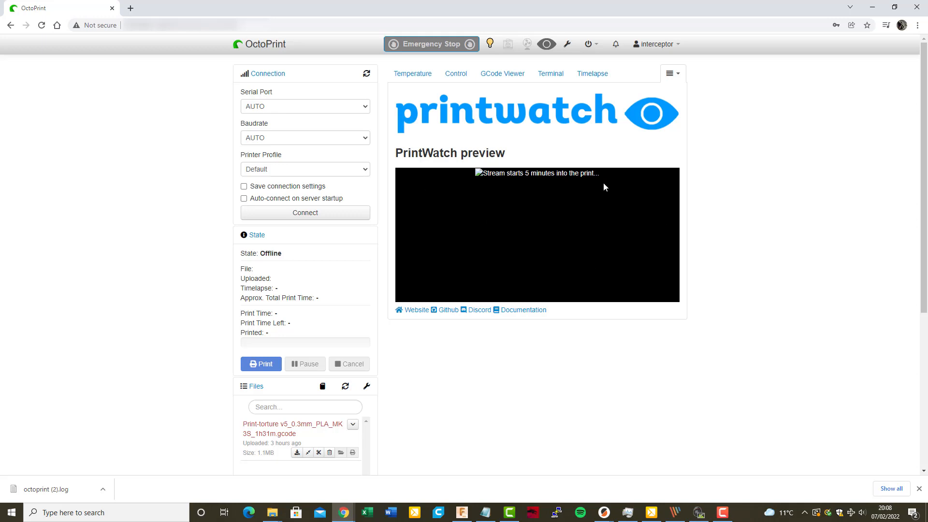
mouse_move(514, 256)
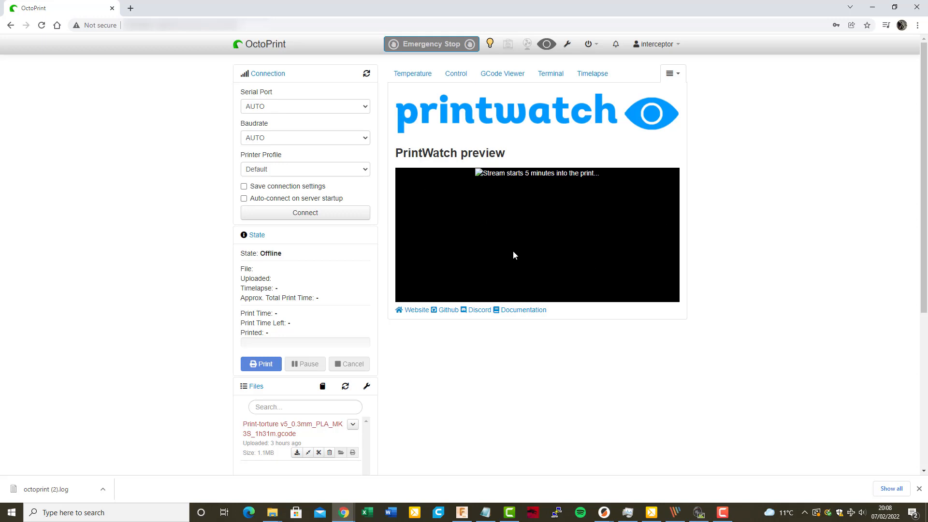
mouse_move(643, 263)
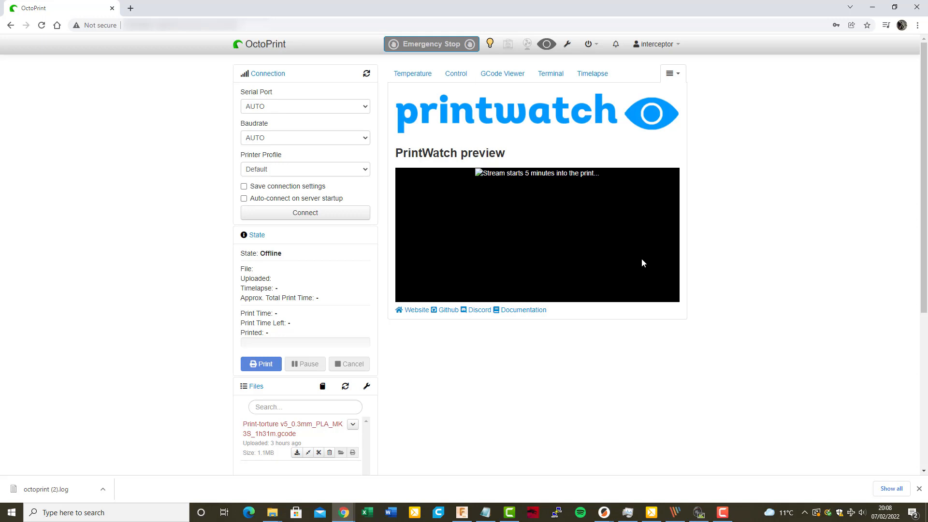
mouse_move(548, 271)
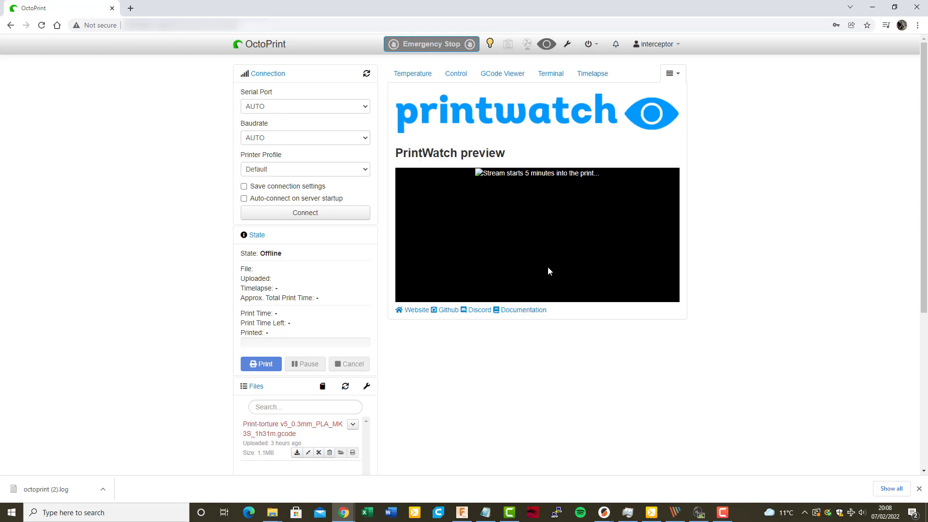
mouse_move(549, 269)
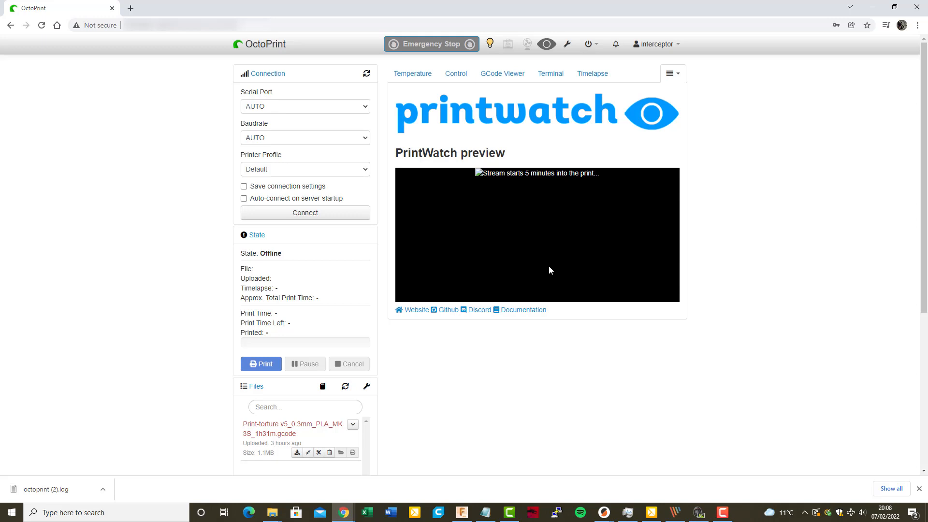
mouse_move(559, 271)
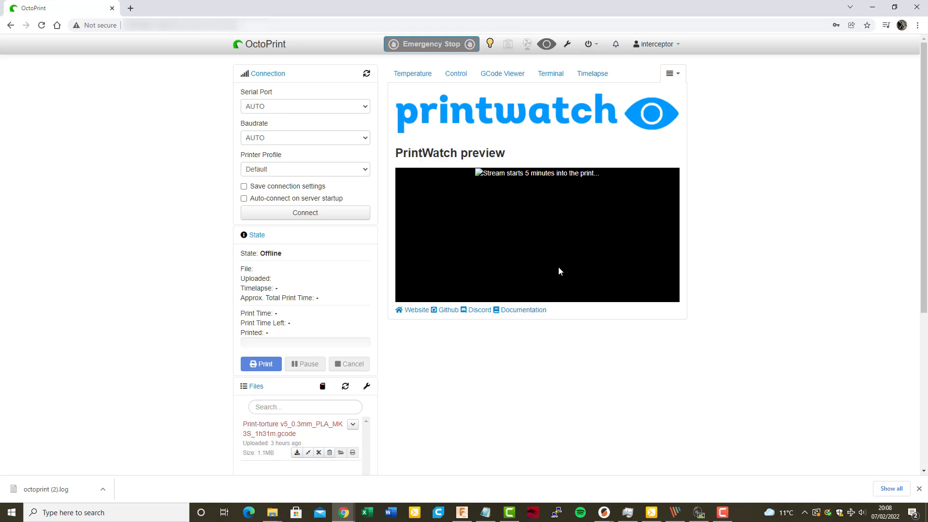
mouse_move(501, 243)
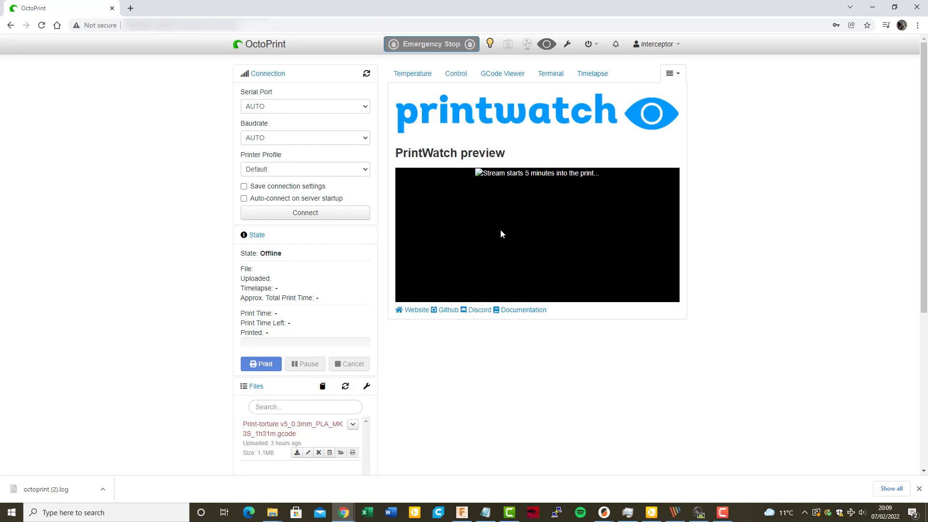
click(261, 363)
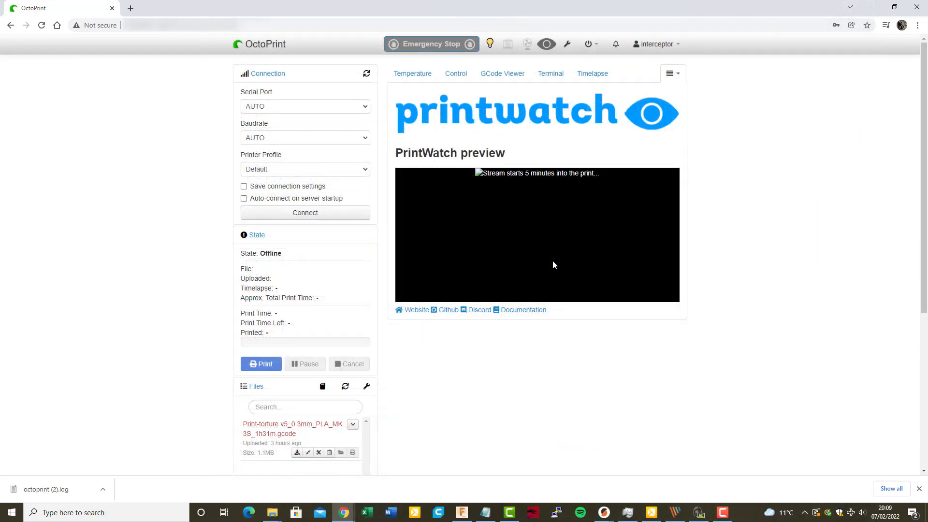
mouse_move(559, 274)
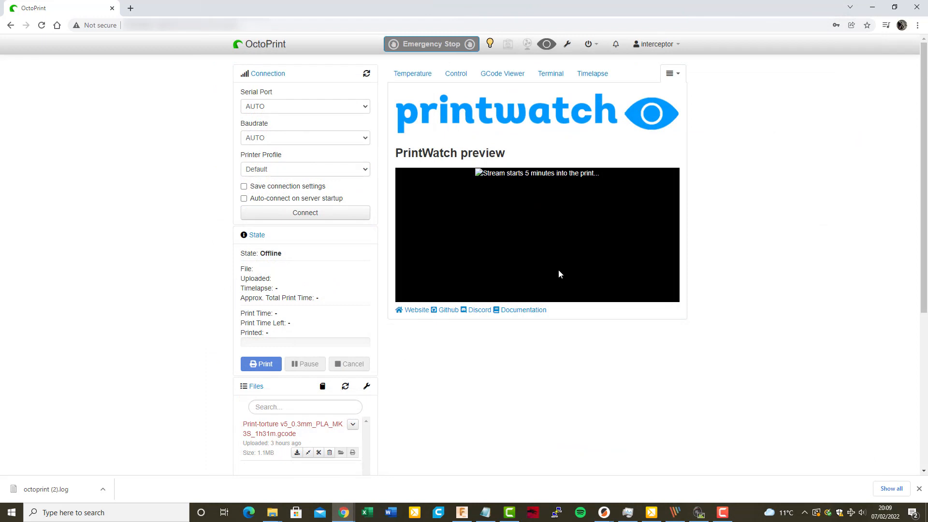
mouse_move(553, 275)
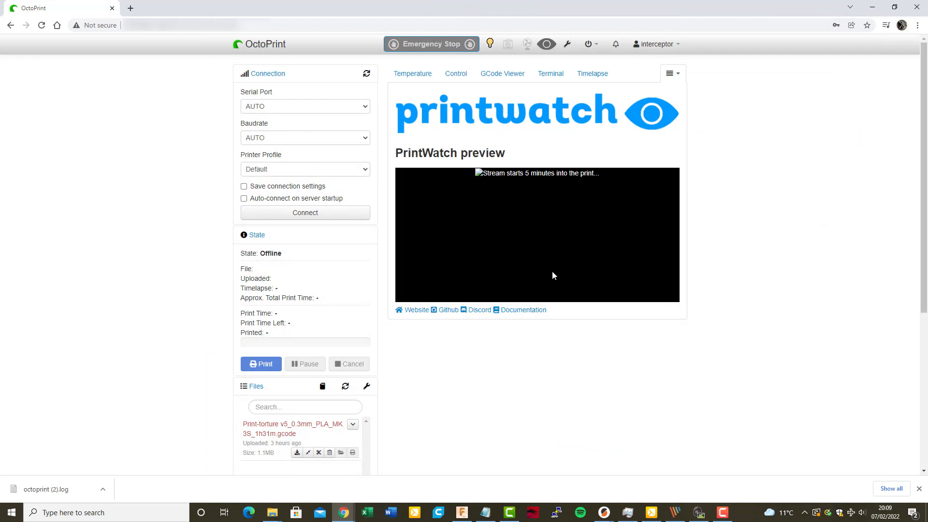
mouse_move(553, 274)
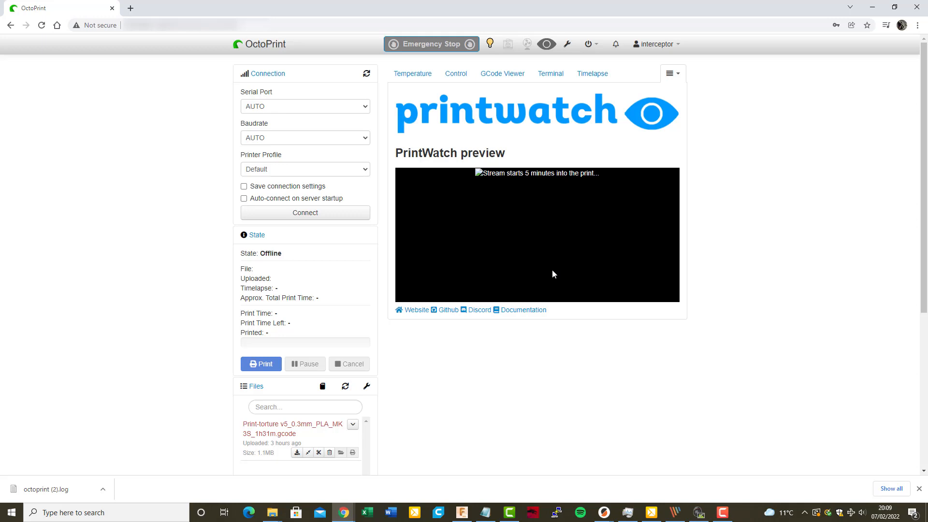
mouse_move(554, 271)
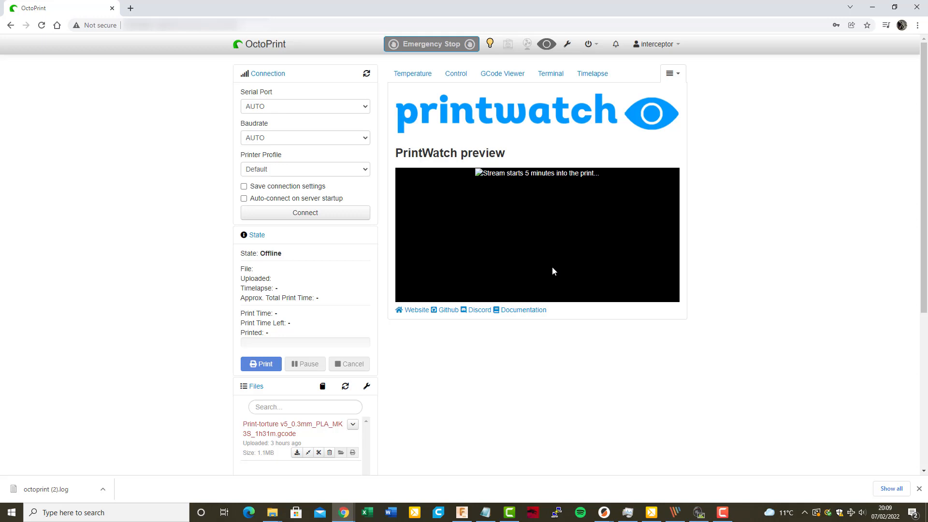
mouse_move(550, 257)
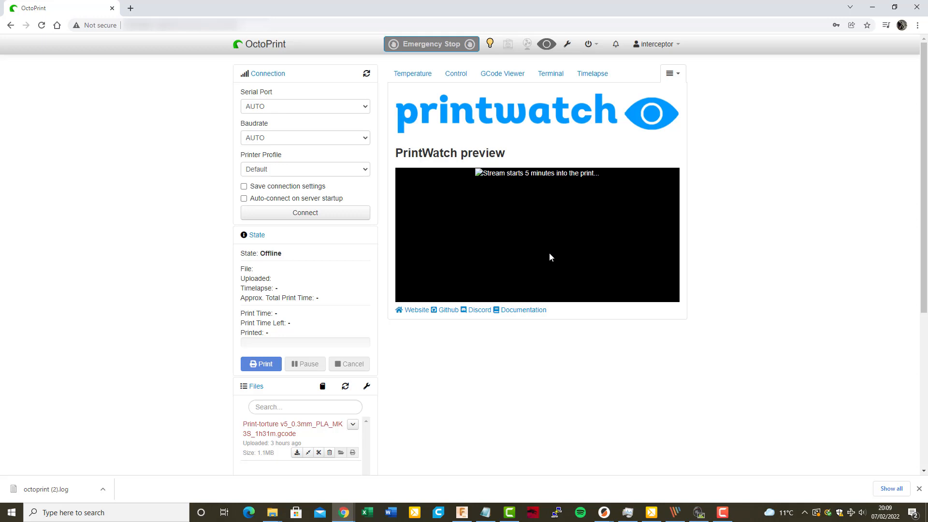
mouse_move(538, 247)
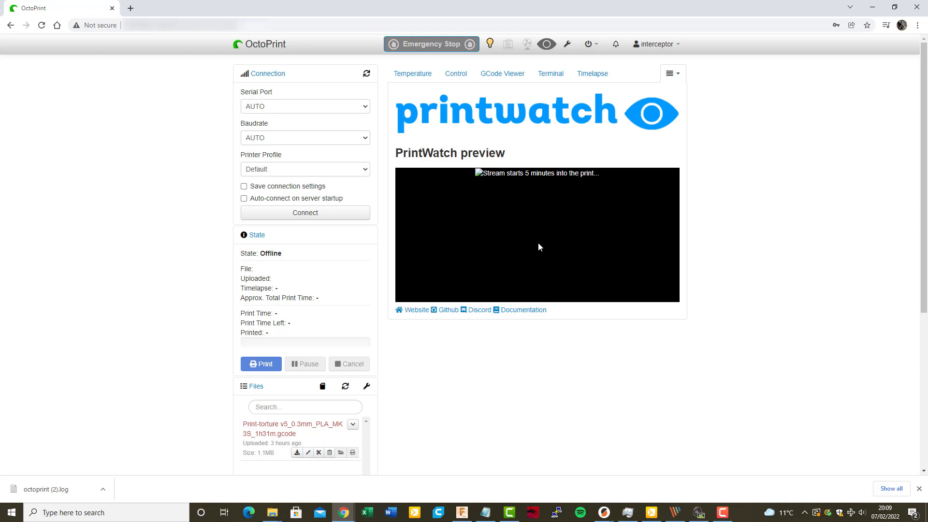
mouse_move(525, 254)
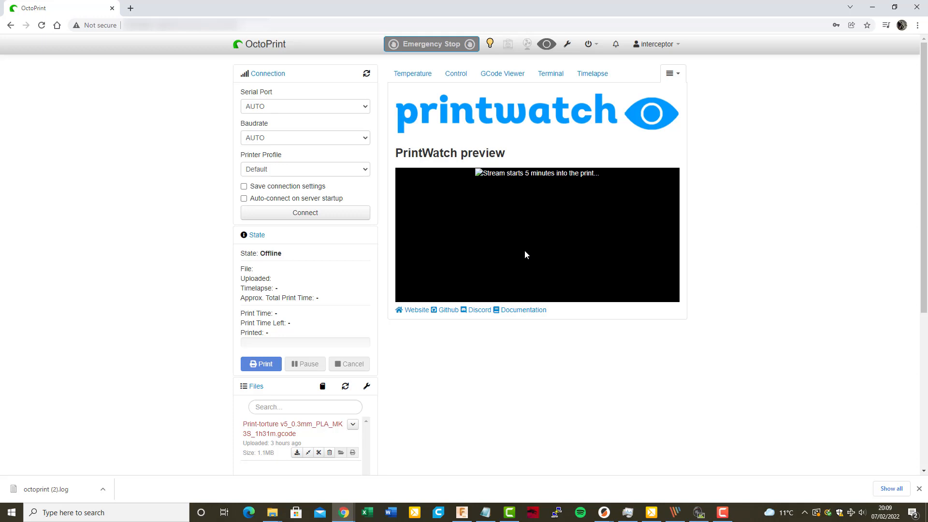
mouse_move(525, 255)
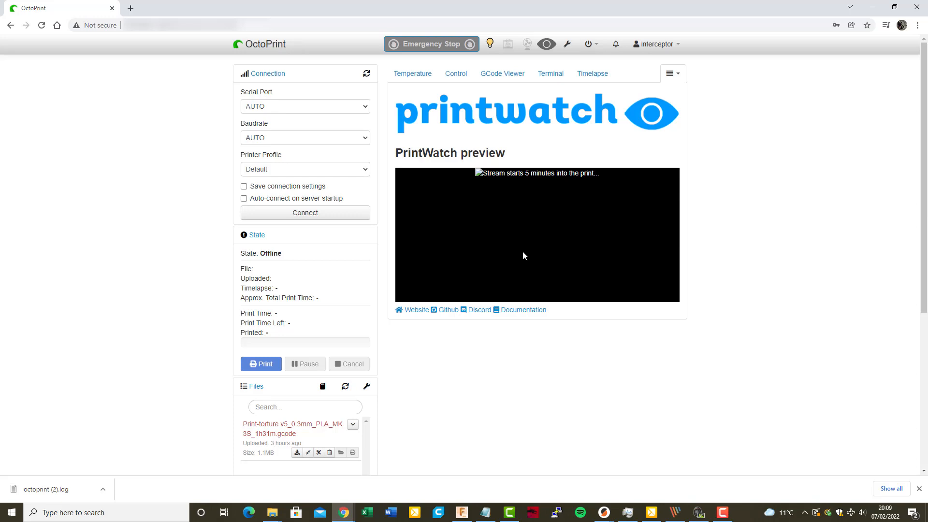
mouse_move(517, 256)
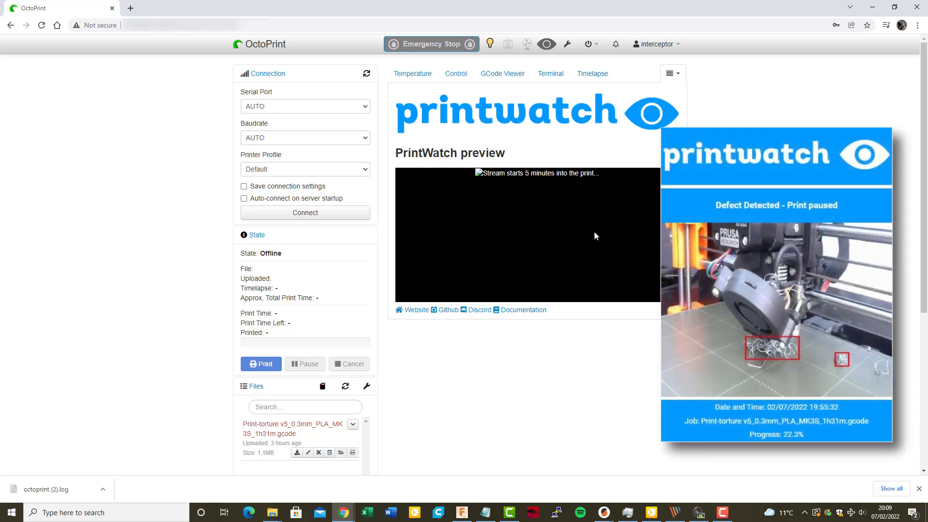
mouse_move(579, 238)
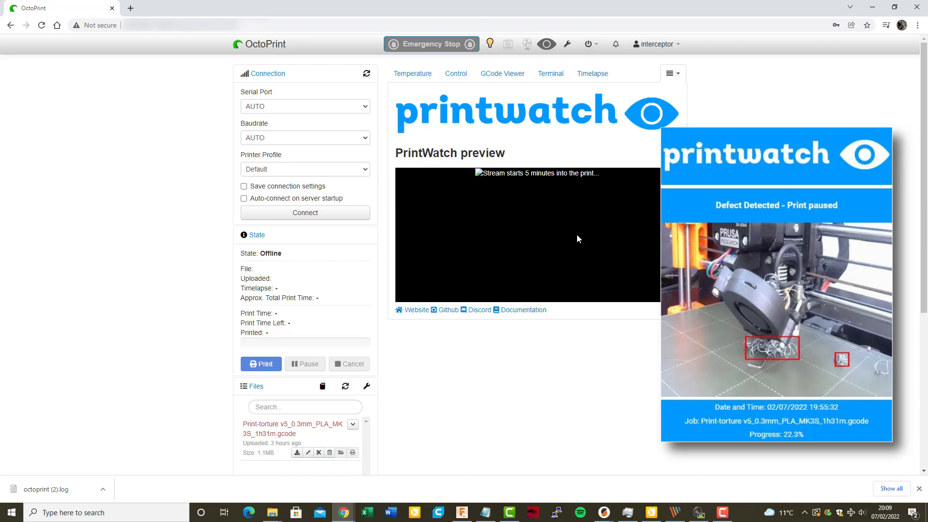
mouse_move(591, 237)
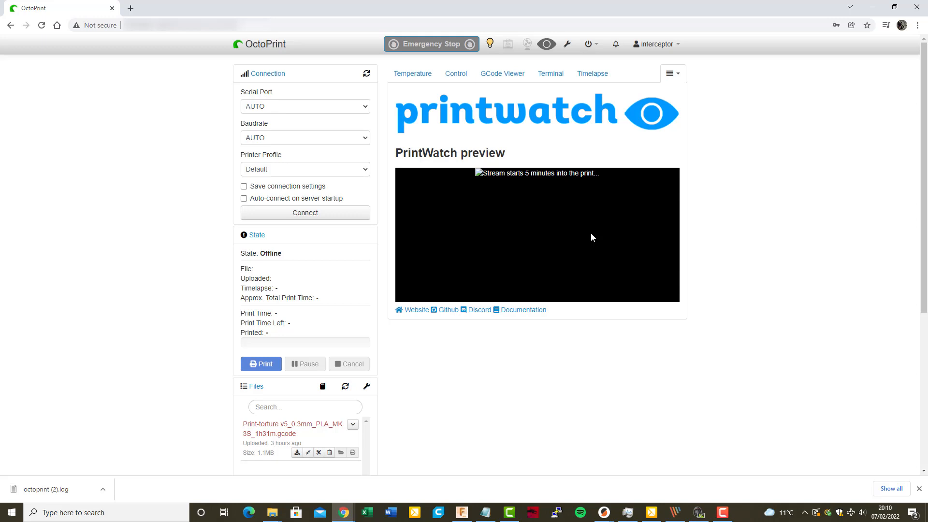
mouse_move(573, 209)
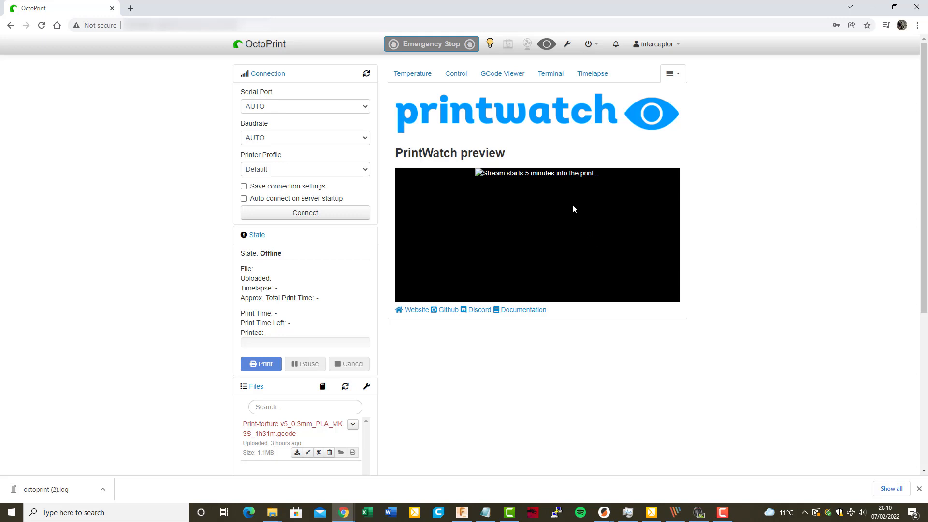
mouse_move(586, 369)
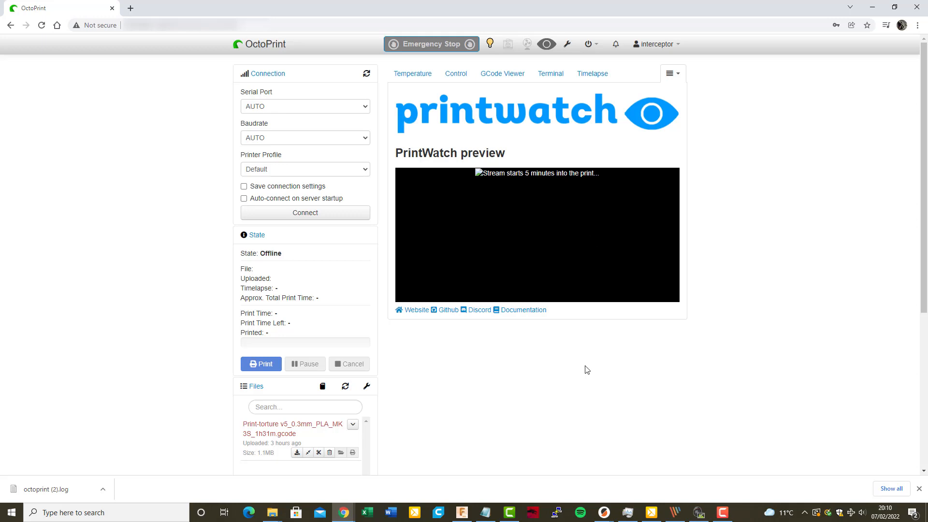
mouse_move(540, 344)
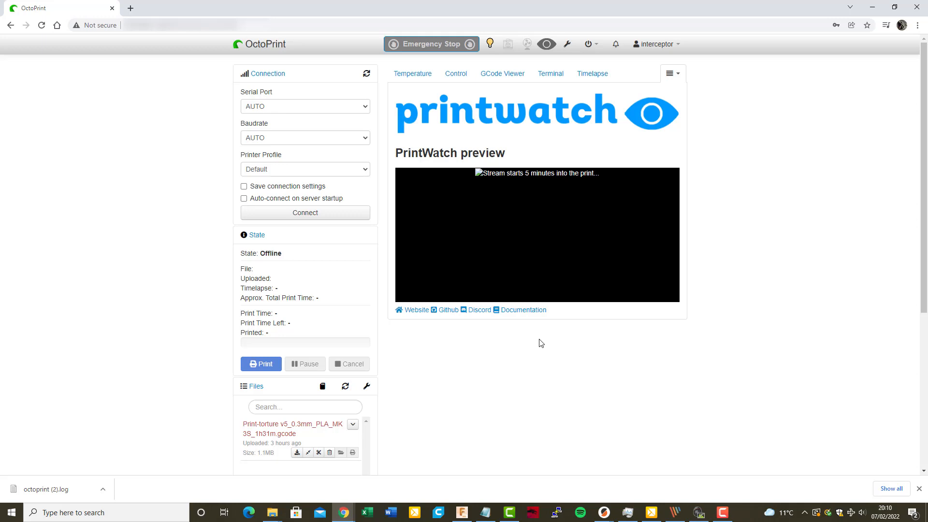
mouse_move(557, 334)
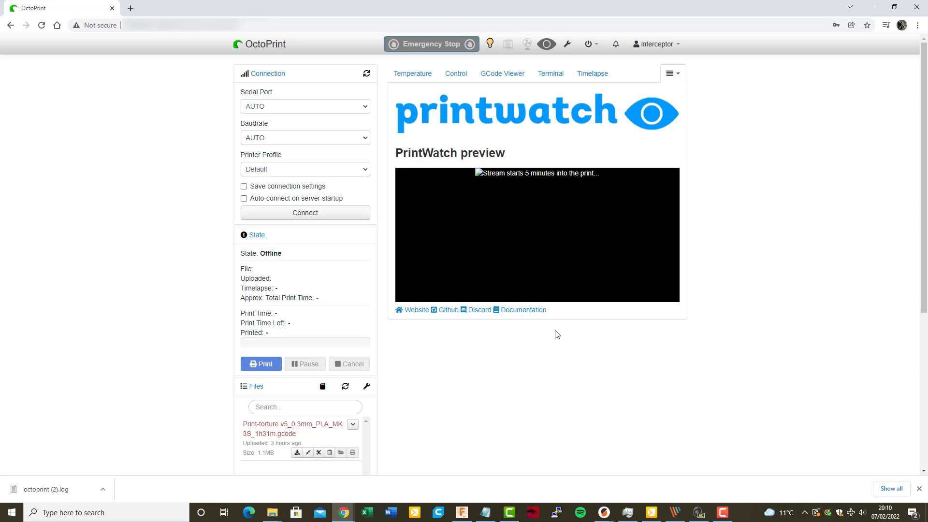